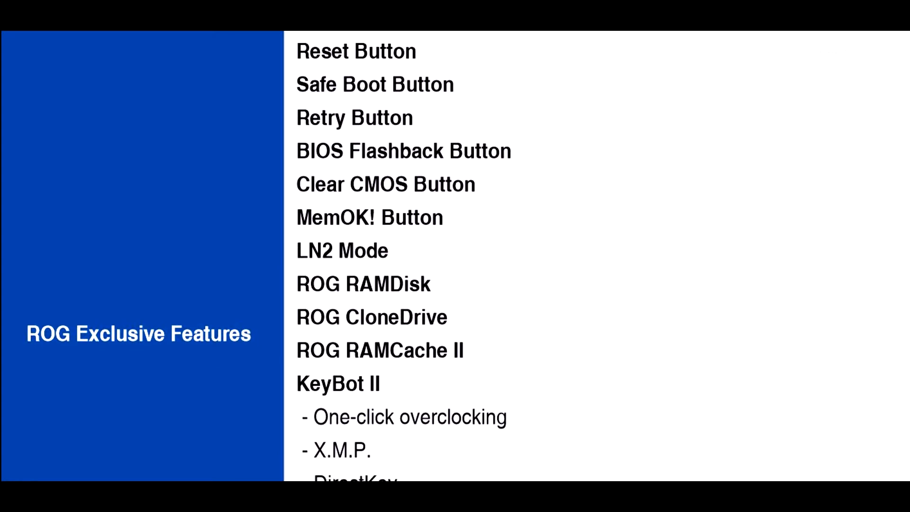
- Scroll the ROG Exclusive Features slide down to the UEFI BIOS features and Extreme Tweaker lines
scroll(down, 3)
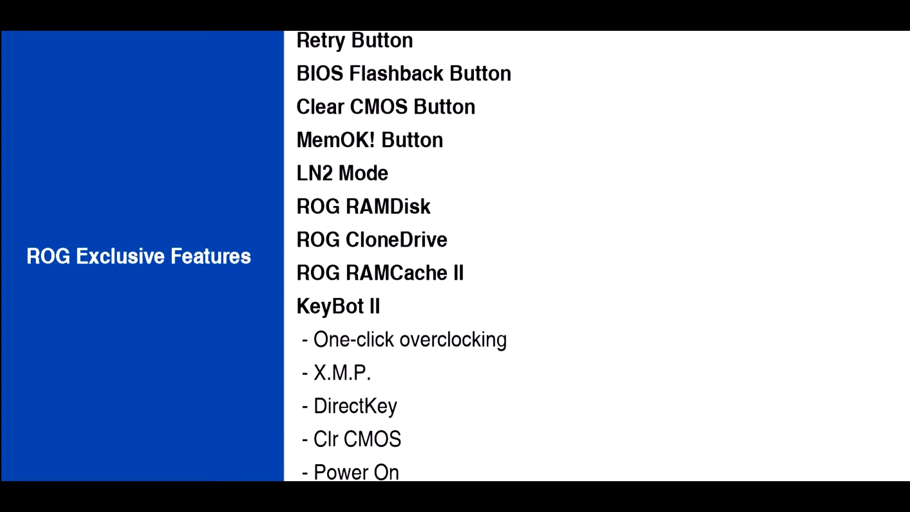
scroll(down, 3)
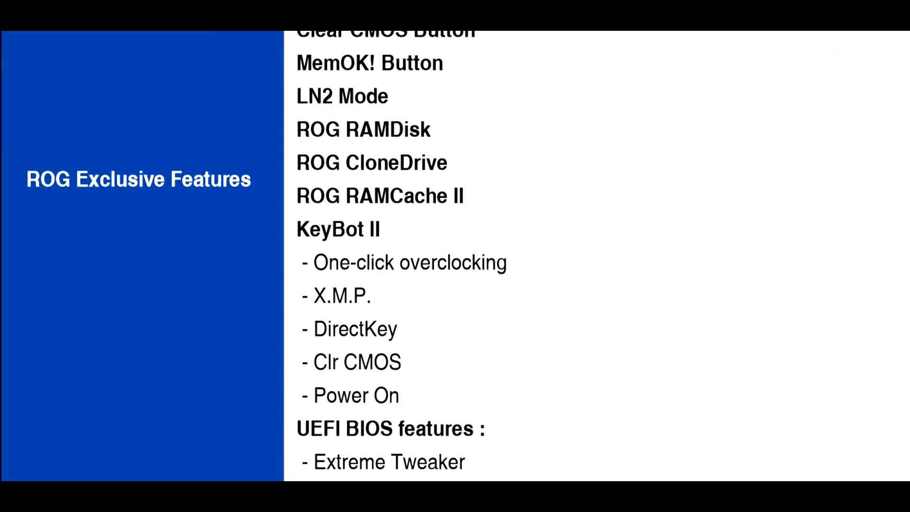
scroll(down, 3)
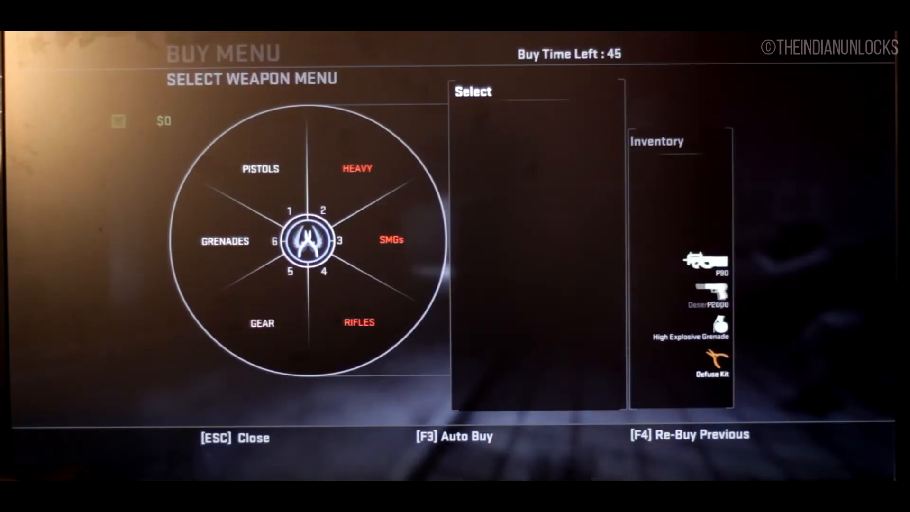
- Close the buy menu, resume the Dust II round, and fire the P90 down the alley
key(Escape)
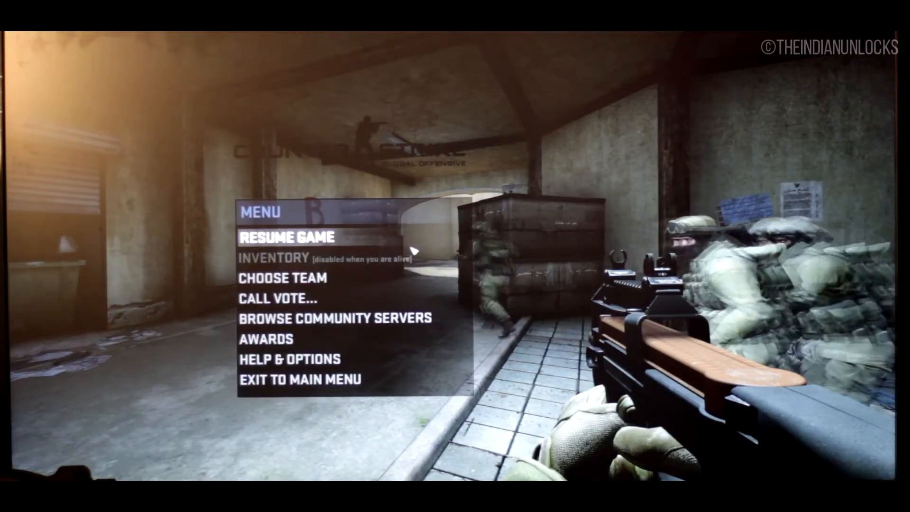
click(281, 237)
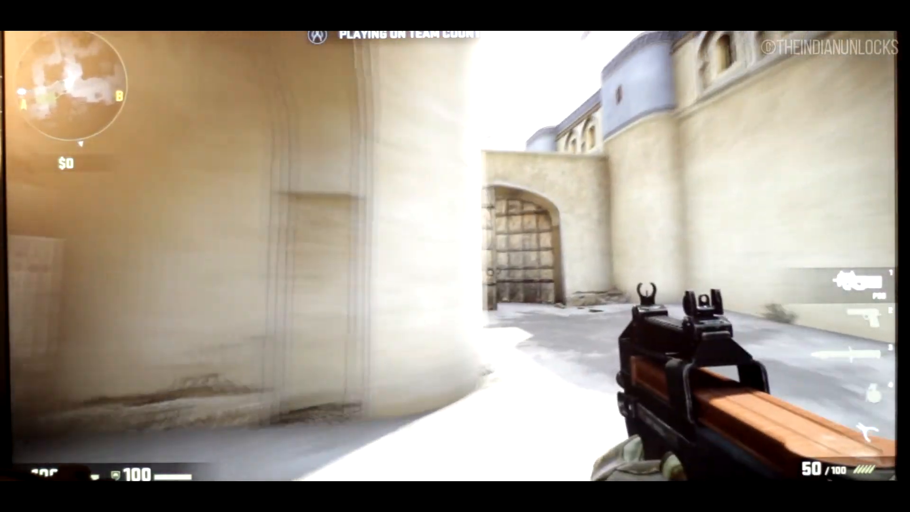
mouse_move(455, 256)
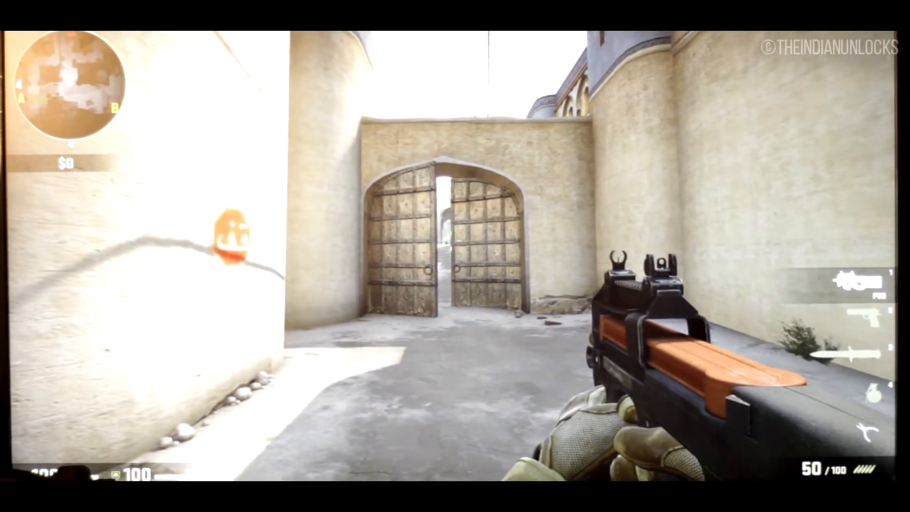
click(455, 256)
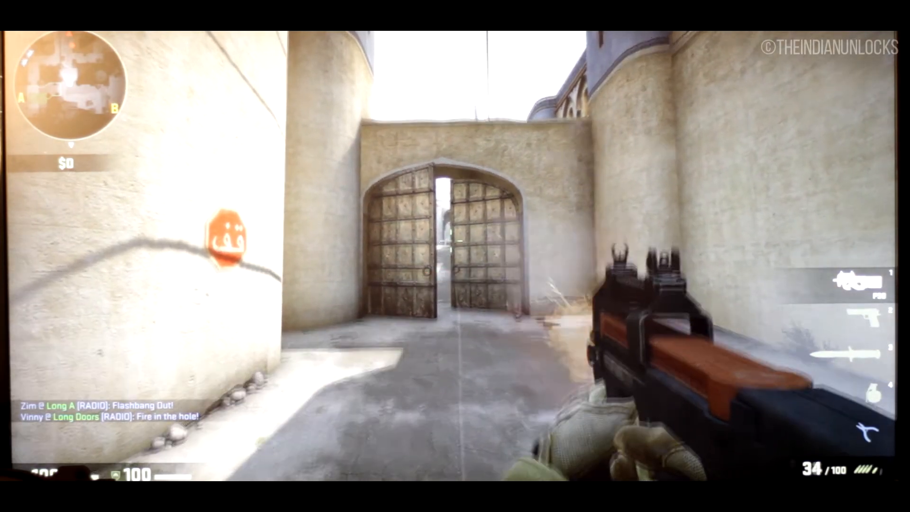
click(455, 256)
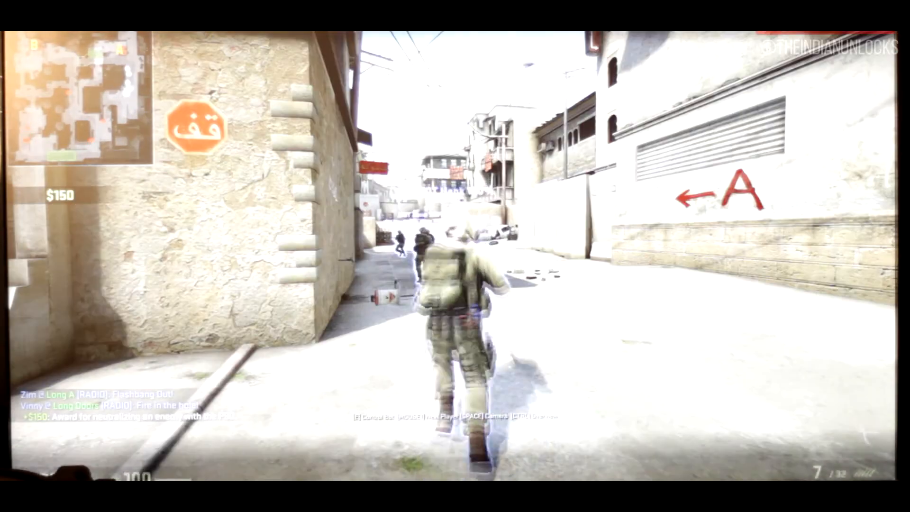
key(Escape)
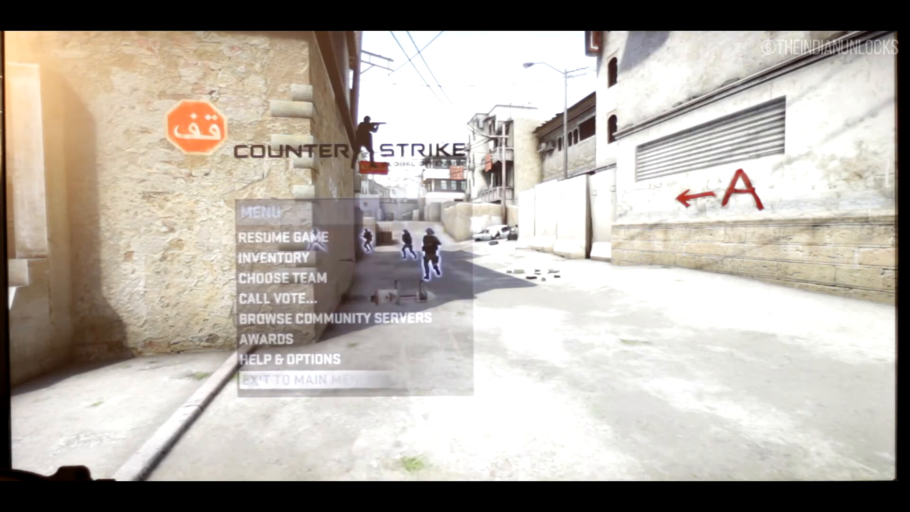
click(281, 237)
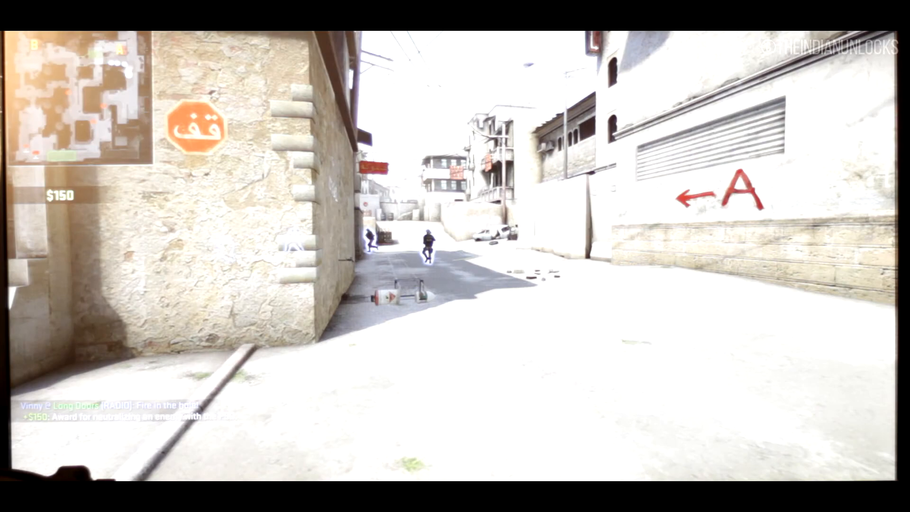